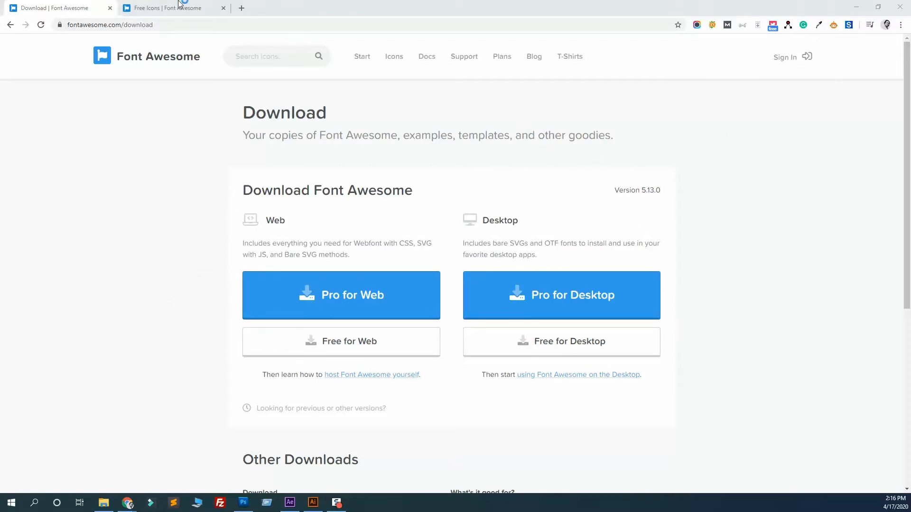
# Step: Open the otfs folder of the Font Awesome 5.13.0 download and install its three fonts
pyautogui.click(171, 8)
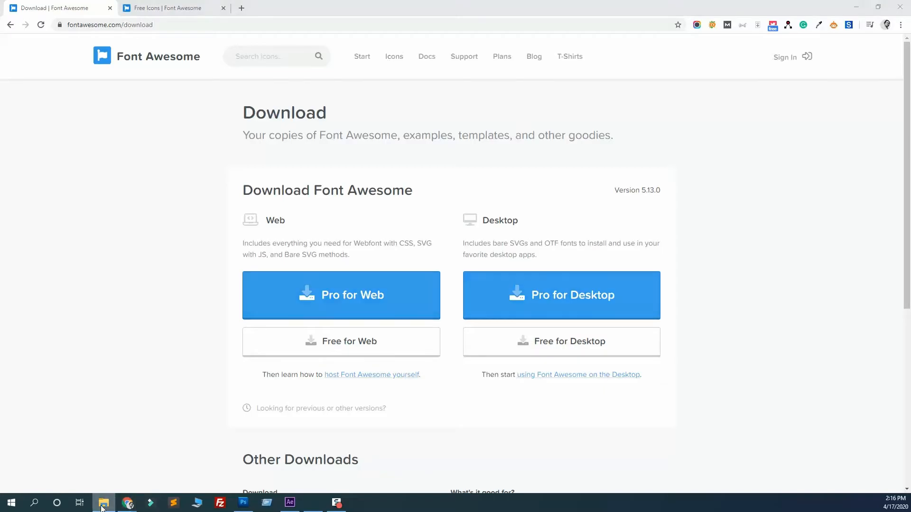
pyautogui.click(103, 502)
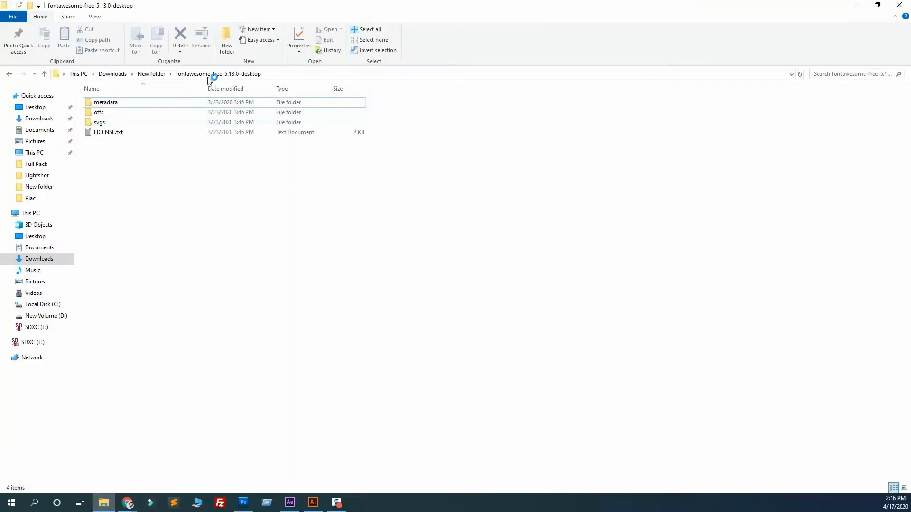
pyautogui.click(99, 112)
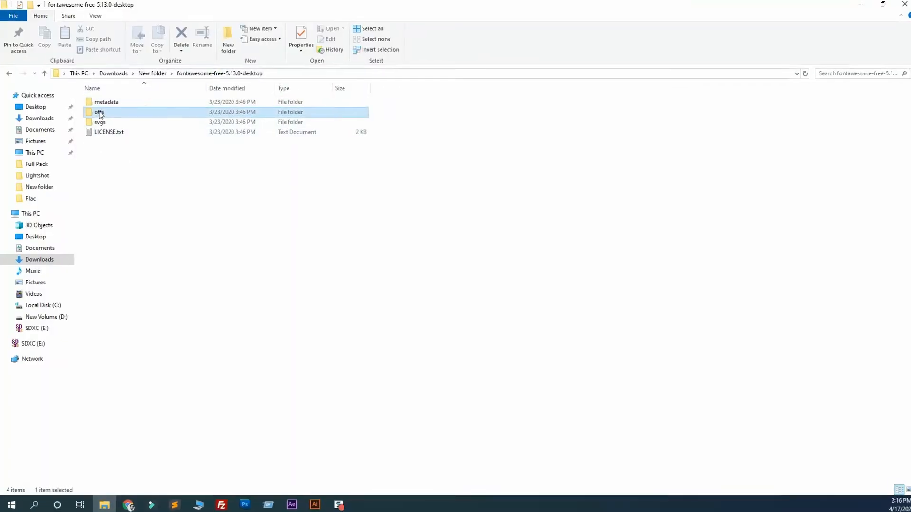
pyautogui.doubleClick(99, 112)
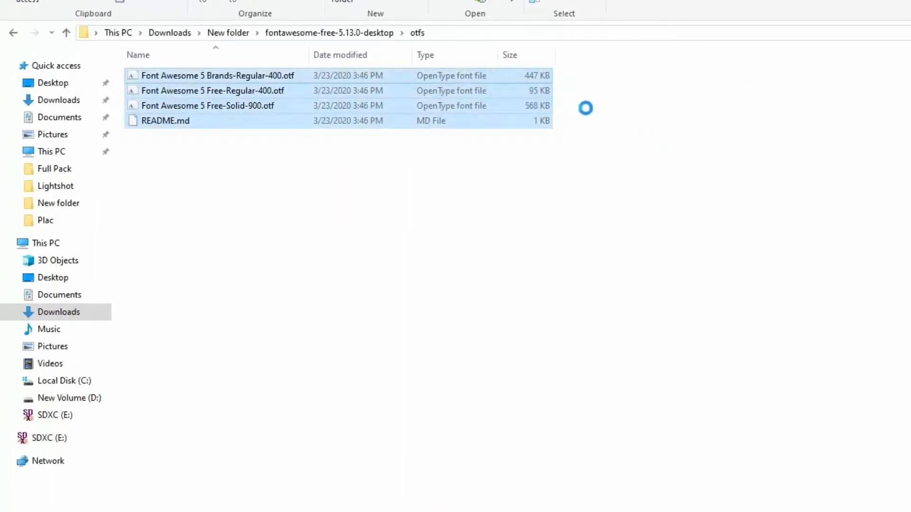
pyautogui.click(207, 106)
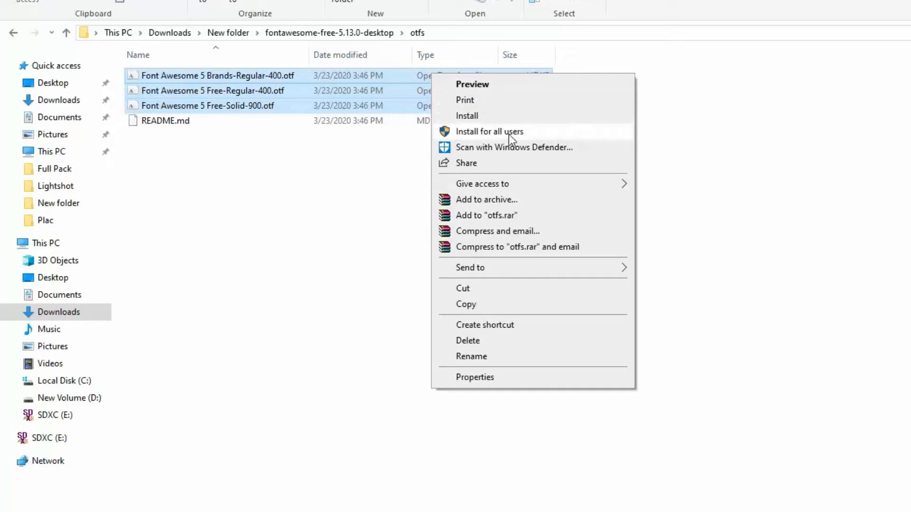
pyautogui.moveTo(543, 121)
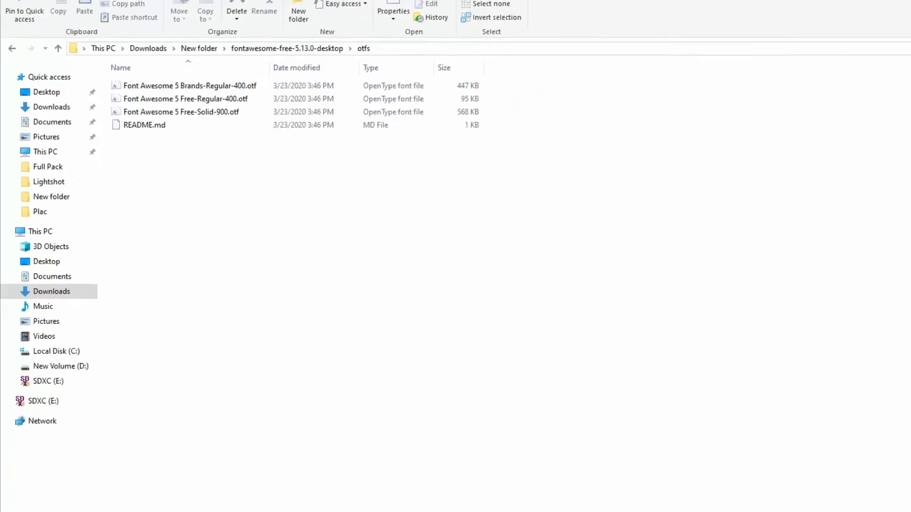
# Step: Open the angellist brand icon page (f209) and copy its Unicode glyph
pyautogui.click(128, 502)
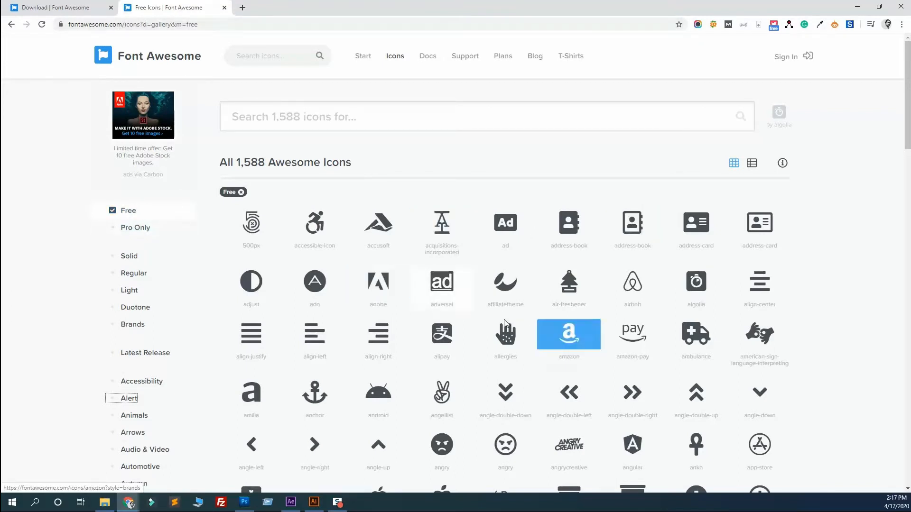
pyautogui.moveTo(445, 393)
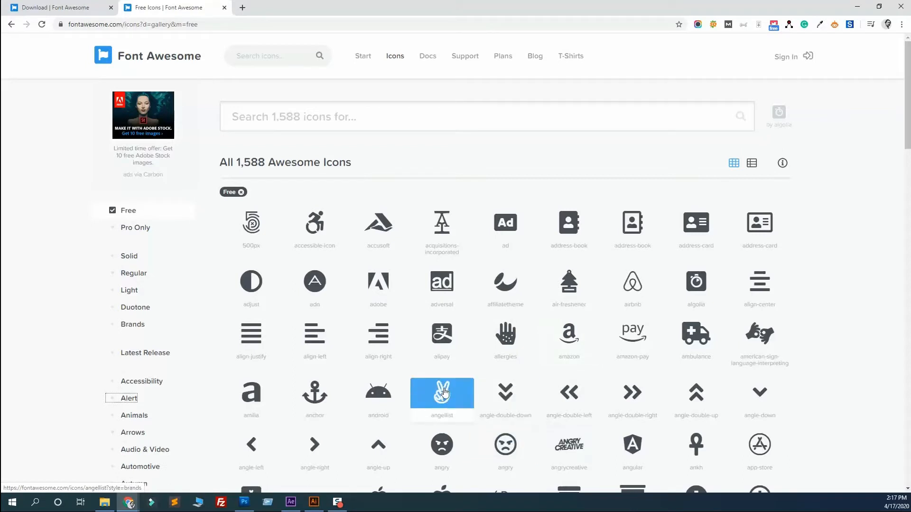
pyautogui.click(442, 394)
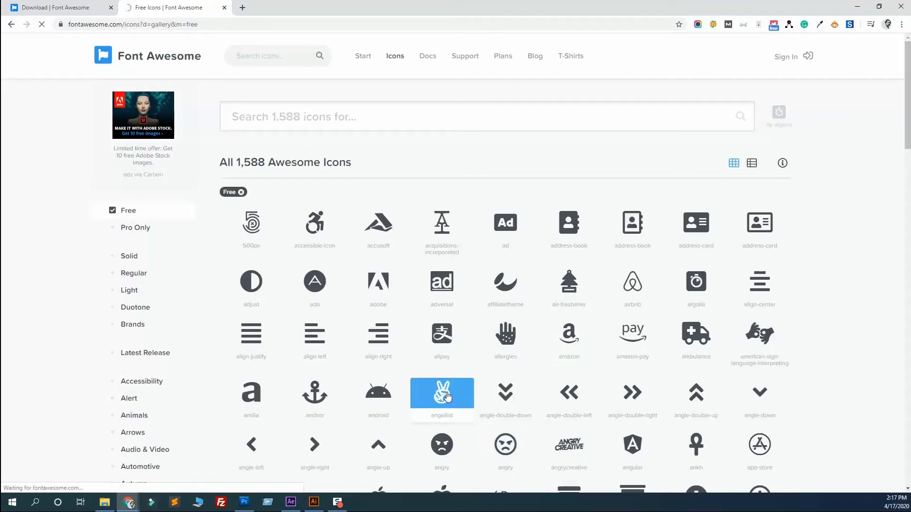
pyautogui.moveTo(244, 502)
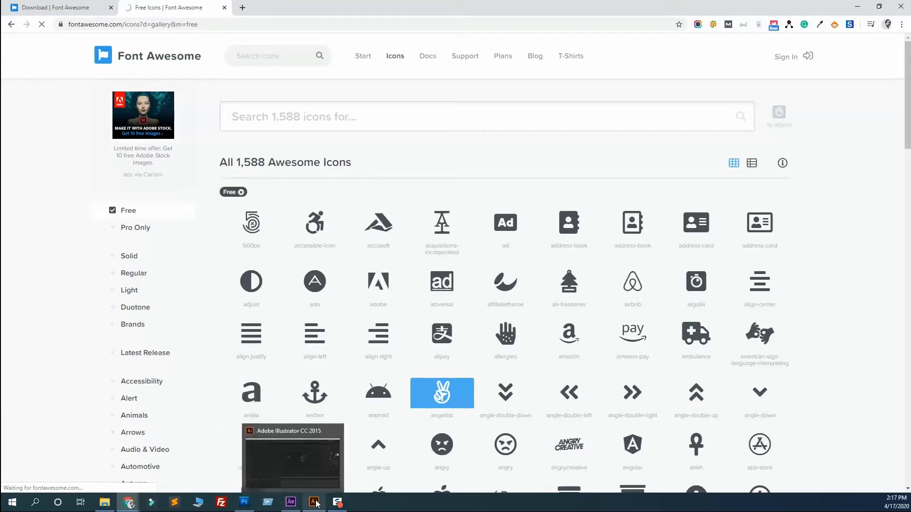
pyautogui.click(442, 393)
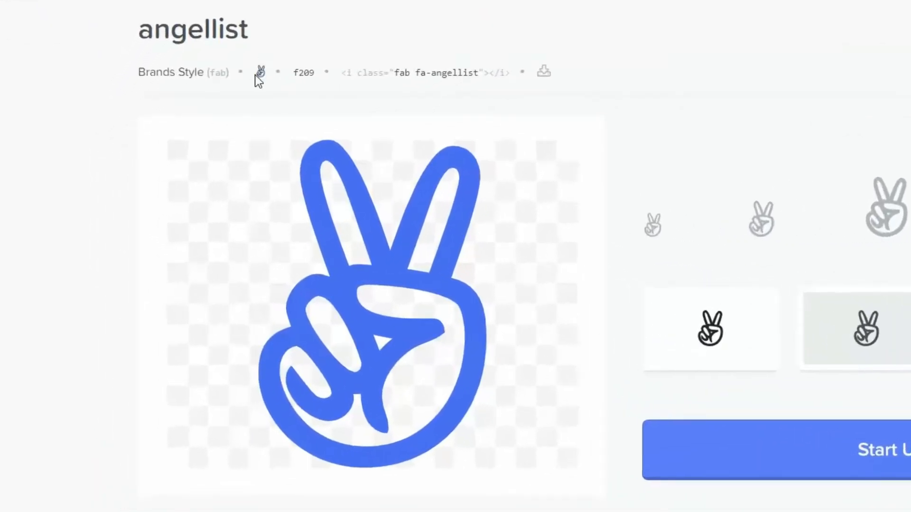
pyautogui.moveTo(260, 72)
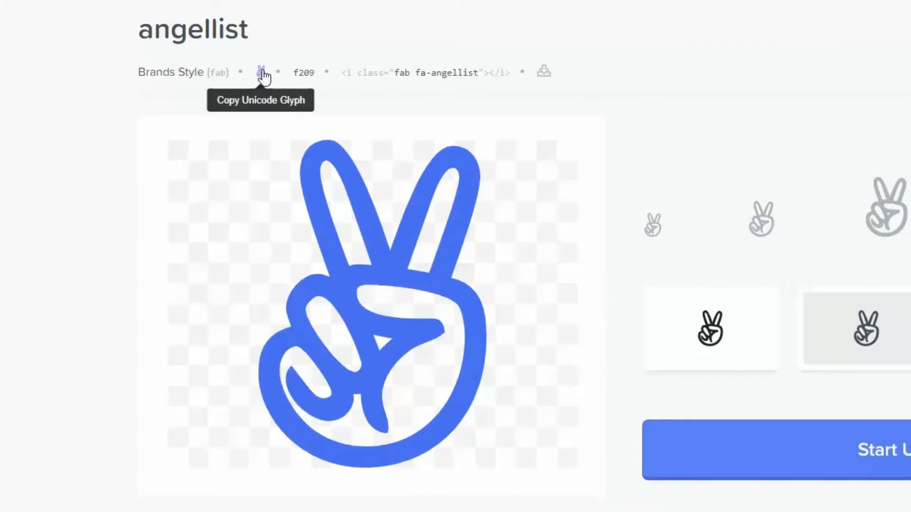
pyautogui.click(261, 72)
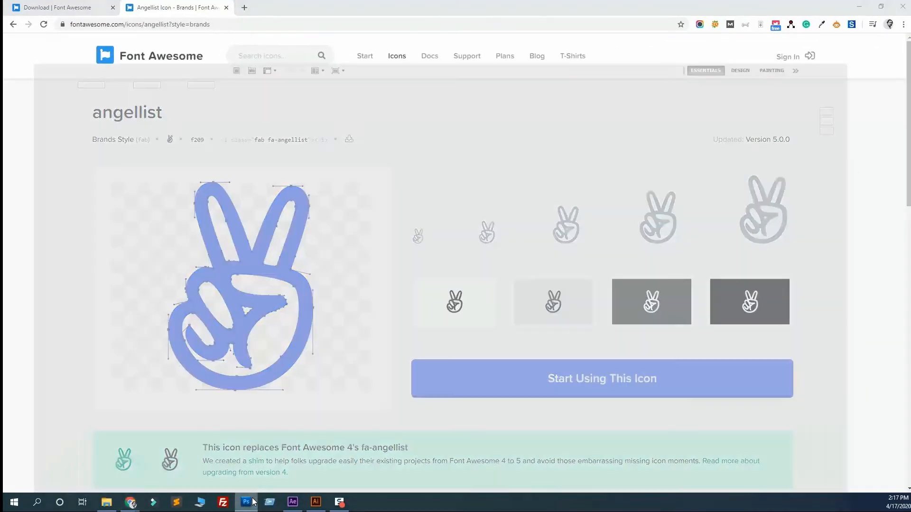
# Step: Create a 960×660 Photoshop document and paste the glyph into a new text layer
pyautogui.click(245, 502)
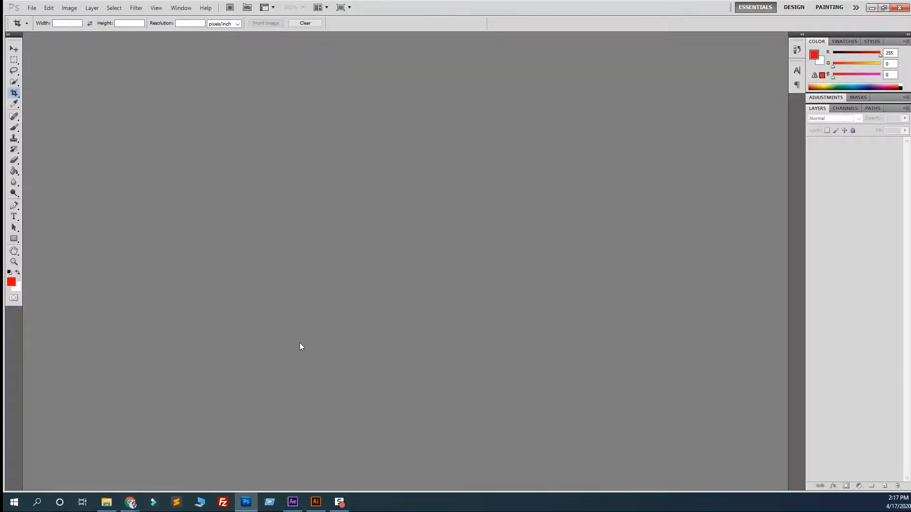
pyautogui.click(33, 8)
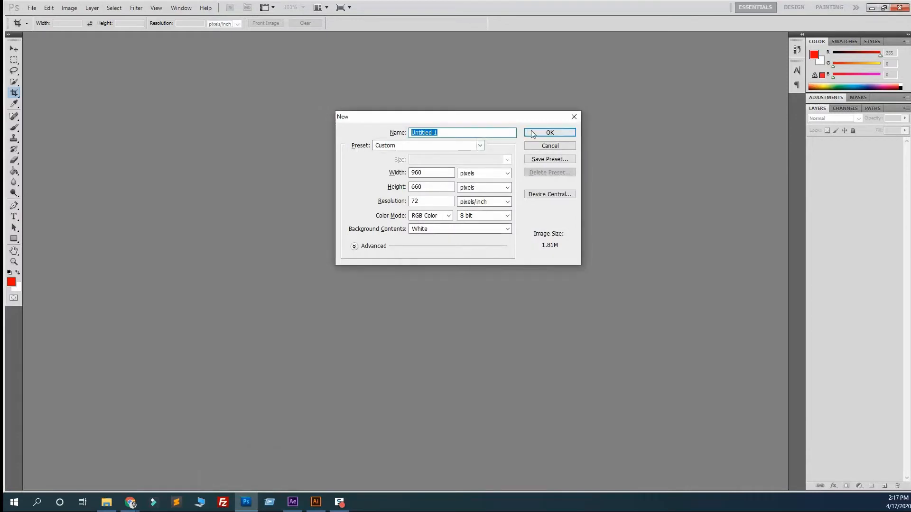
pyautogui.click(550, 132)
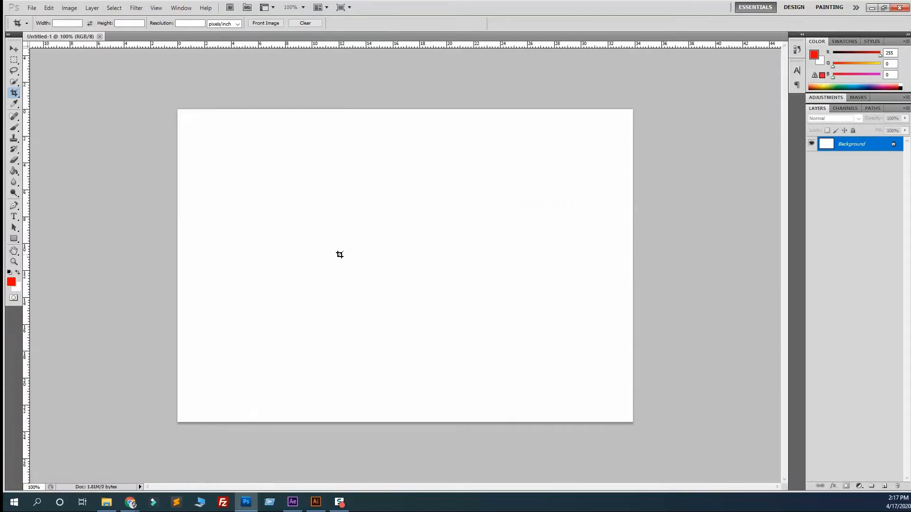
pyautogui.click(14, 215)
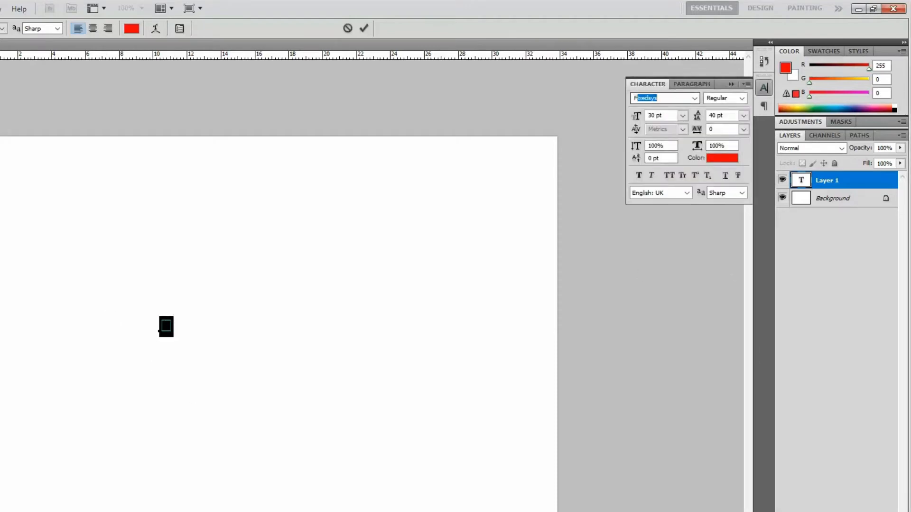
# Step: Set the glyph text in Font Awesome 5 Brands at 30 pt in red
pyautogui.write('Font Awesome 5 ...')
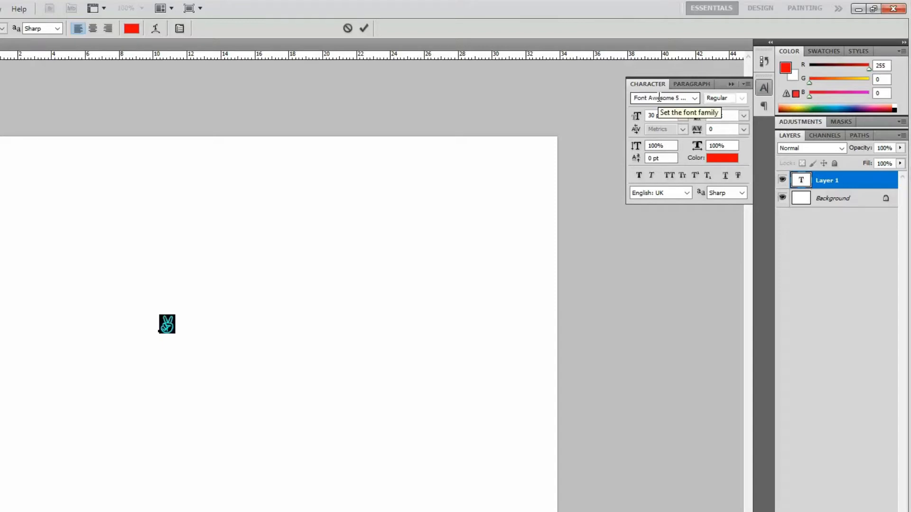
pyautogui.click(694, 98)
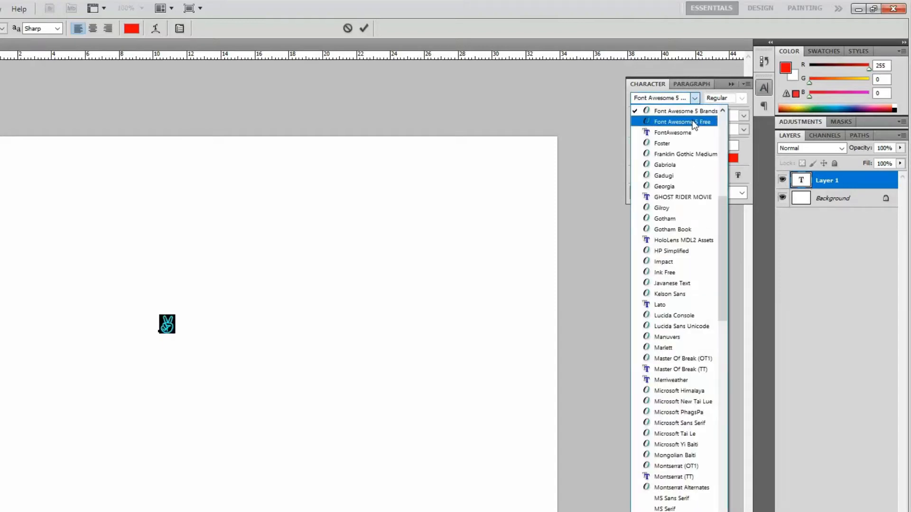
pyautogui.click(687, 122)
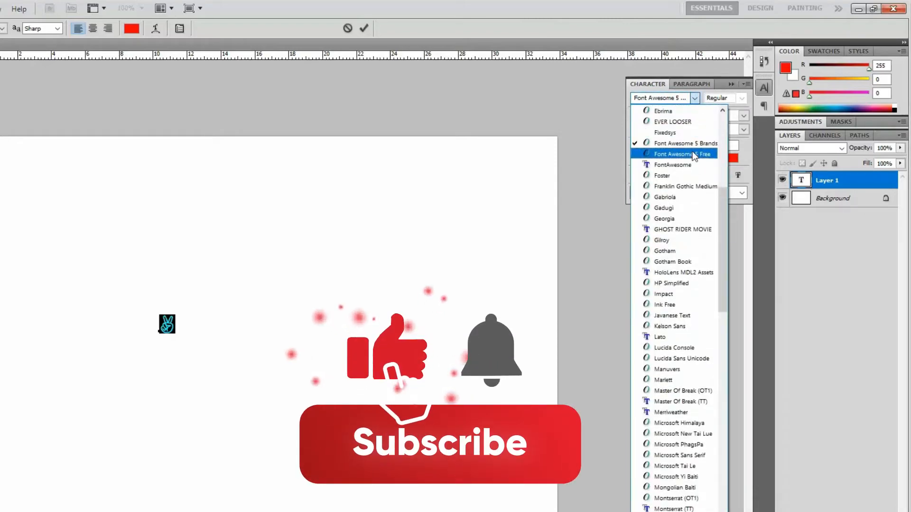
pyautogui.click(677, 153)
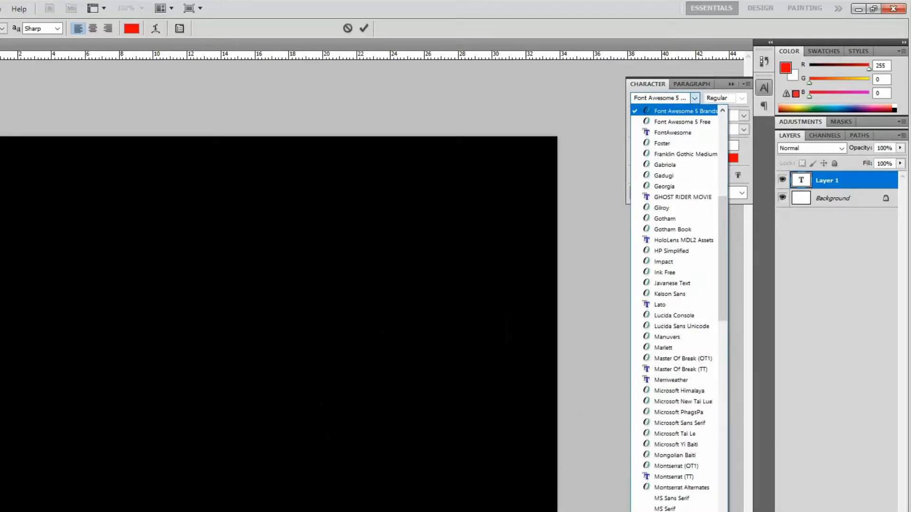
pyautogui.click(685, 111)
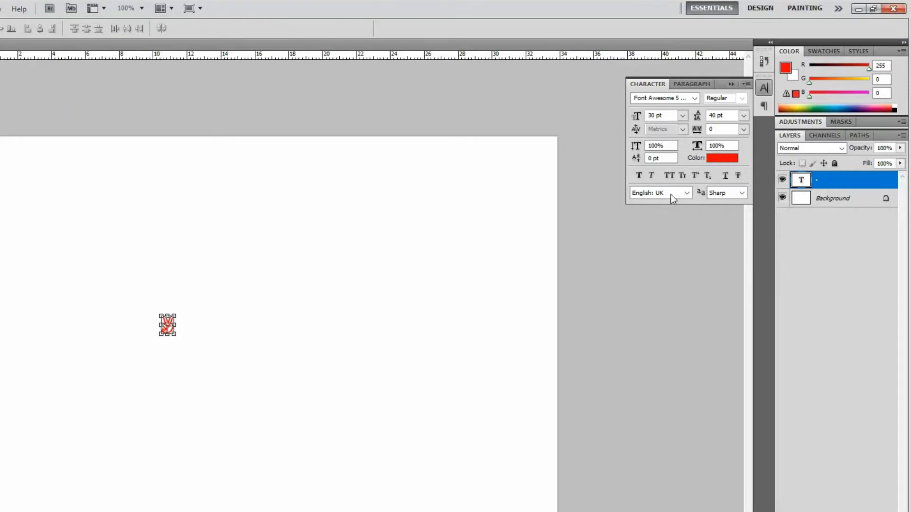
# Step: Make the glyph black, scale it up with Free Transform, and exit Photoshop without saving
pyautogui.click(721, 158)
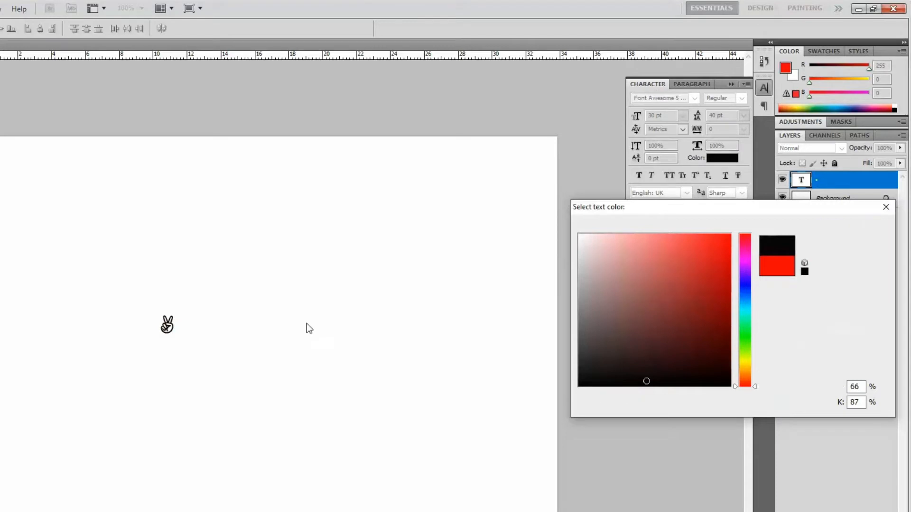
pyautogui.click(886, 207)
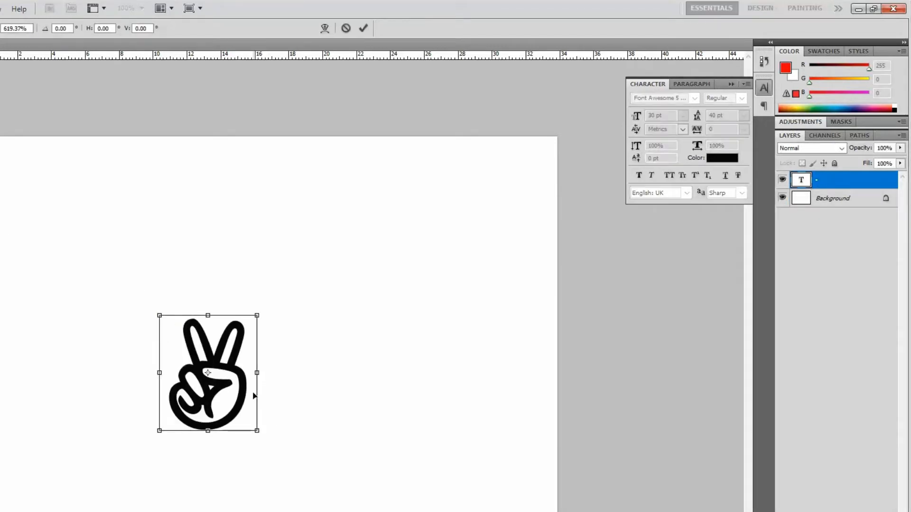
pyautogui.moveTo(208, 372); pyautogui.dragTo(210, 295)
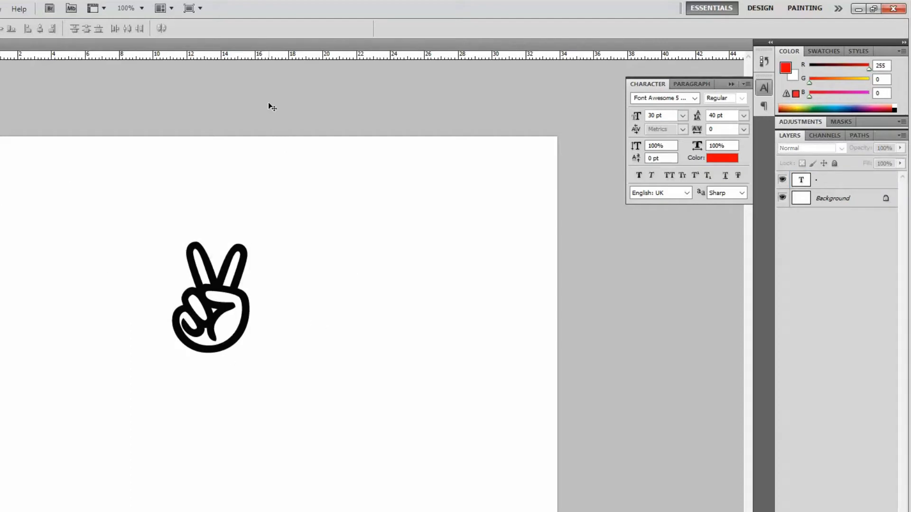
pyautogui.moveTo(169, 280)
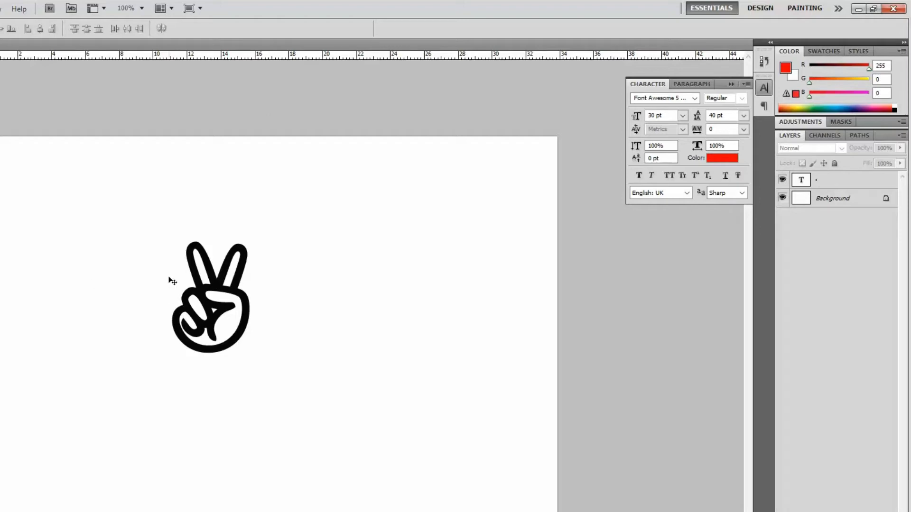
pyautogui.moveTo(878, 34)
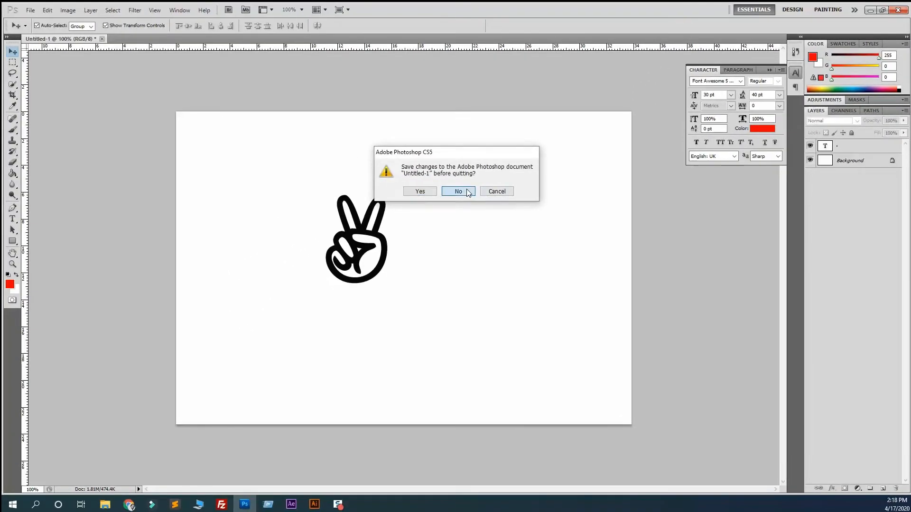
pyautogui.click(458, 191)
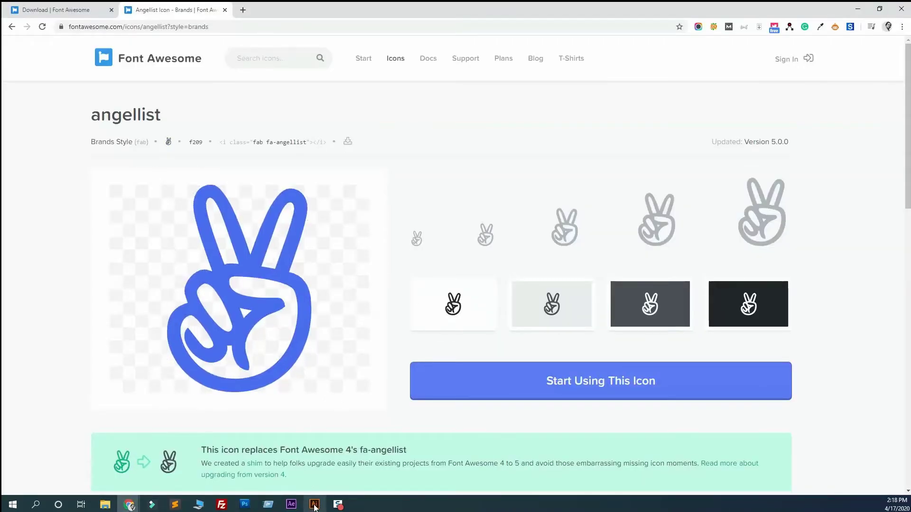
# Step: Switch to Illustrator to set up a 352.78 mm square new document
pyautogui.click(314, 504)
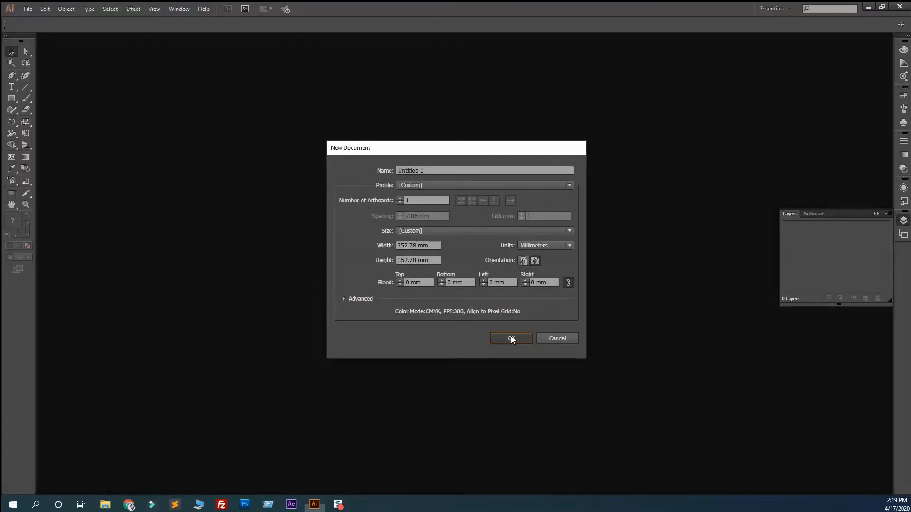
# Step: Create the new Illustrator document and paste the glyph with the Type tool
pyautogui.click(511, 338)
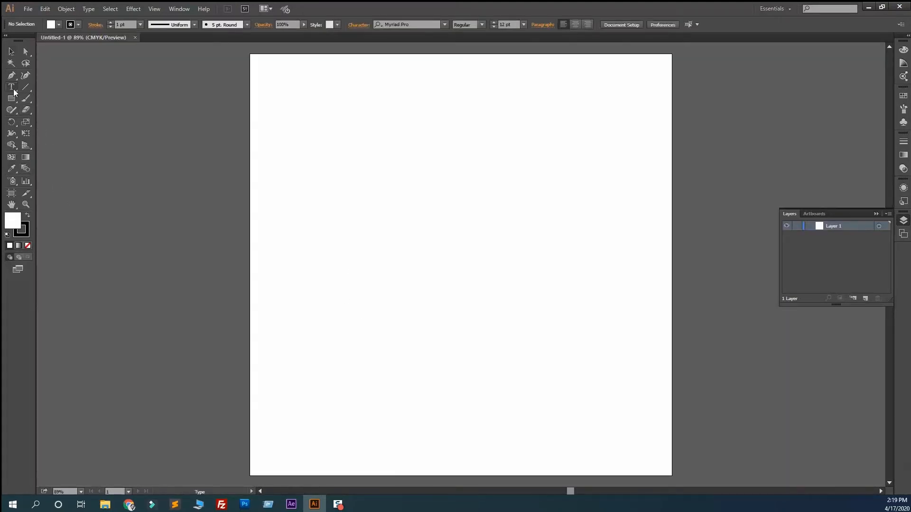
pyautogui.click(11, 87)
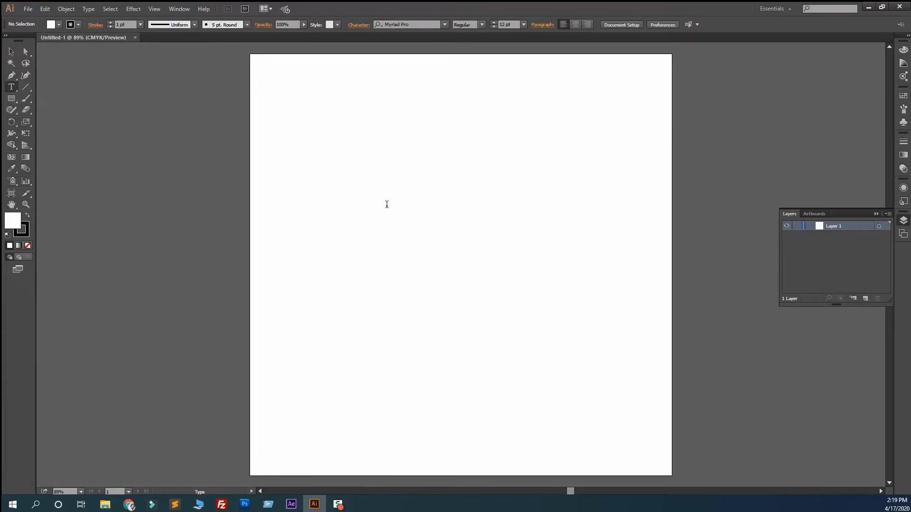
pyautogui.click(387, 204)
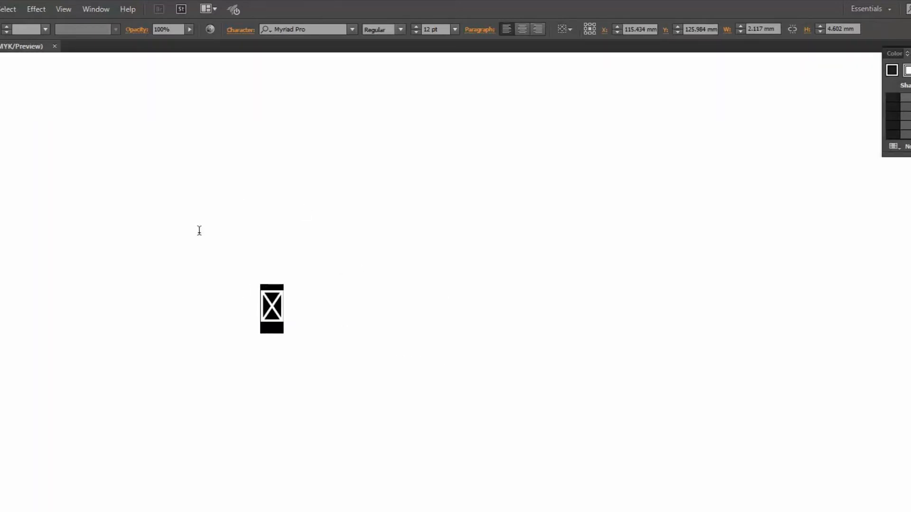
# Step: Set the pasted glyph's font to Font Awesome 5 Brands Regular
pyautogui.click(299, 29)
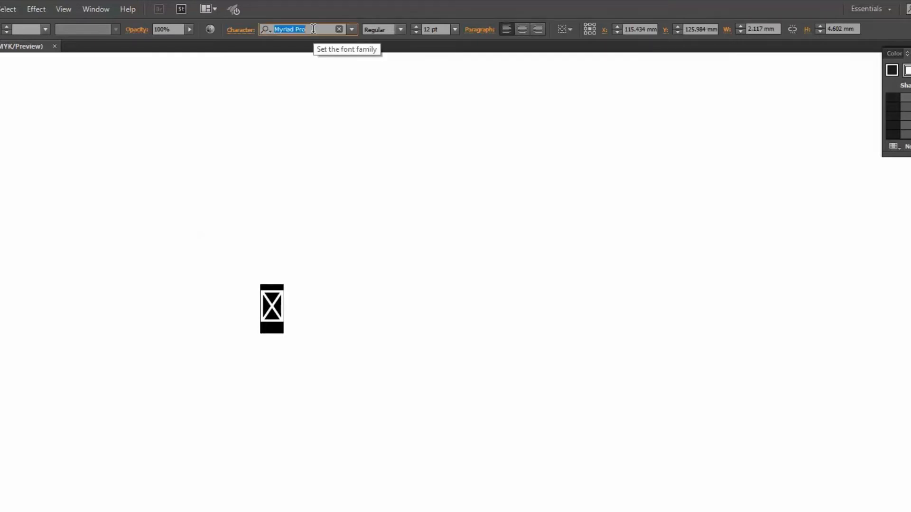
pyautogui.write('f')
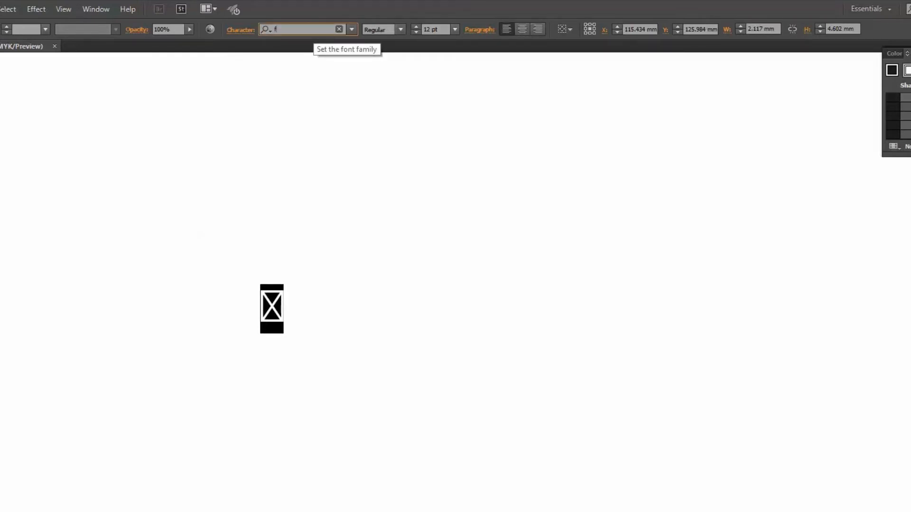
pyautogui.write('ont')
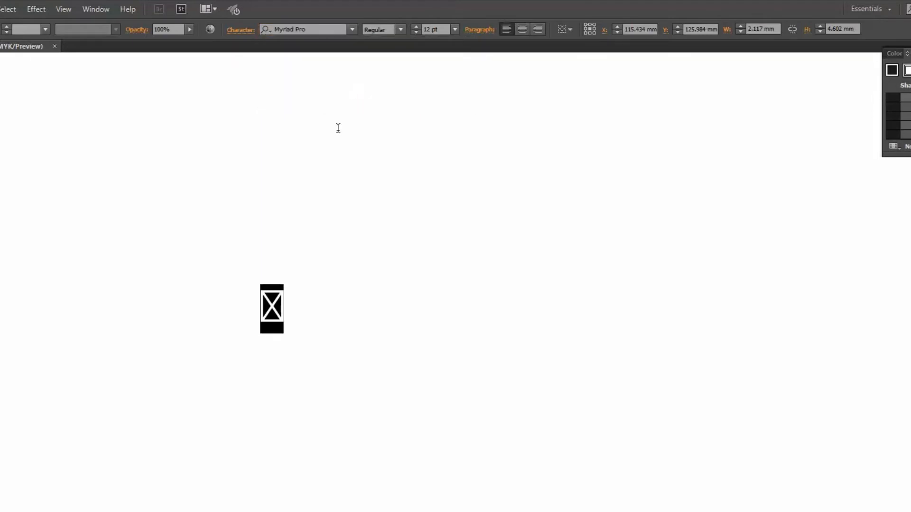
pyautogui.click(299, 29)
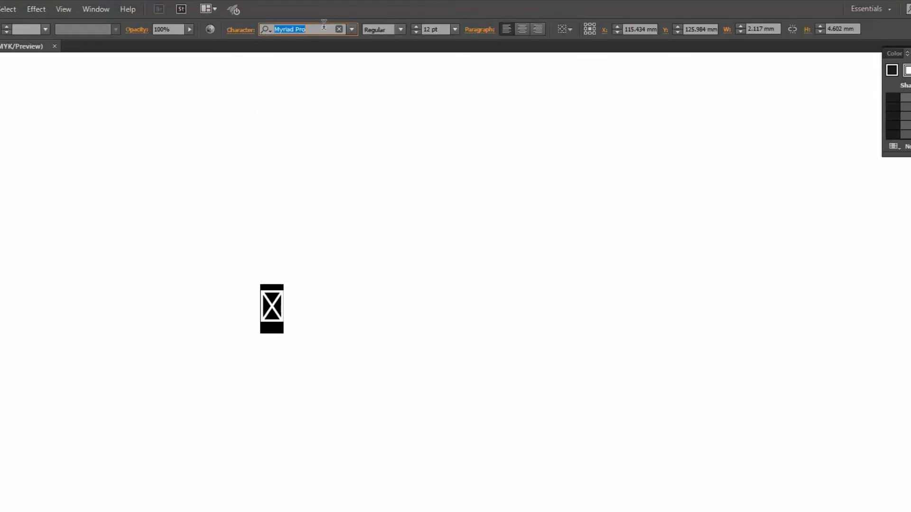
pyautogui.write('font')
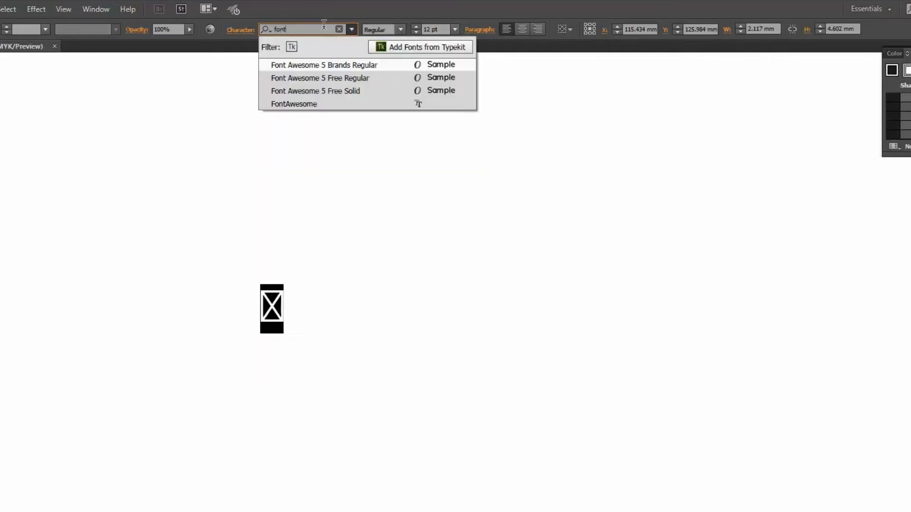
pyautogui.click(318, 65)
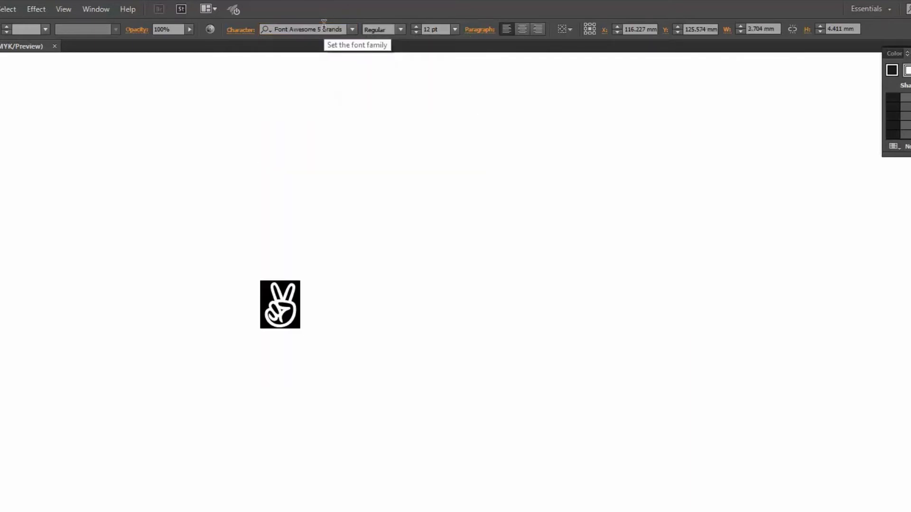
pyautogui.click(294, 30)
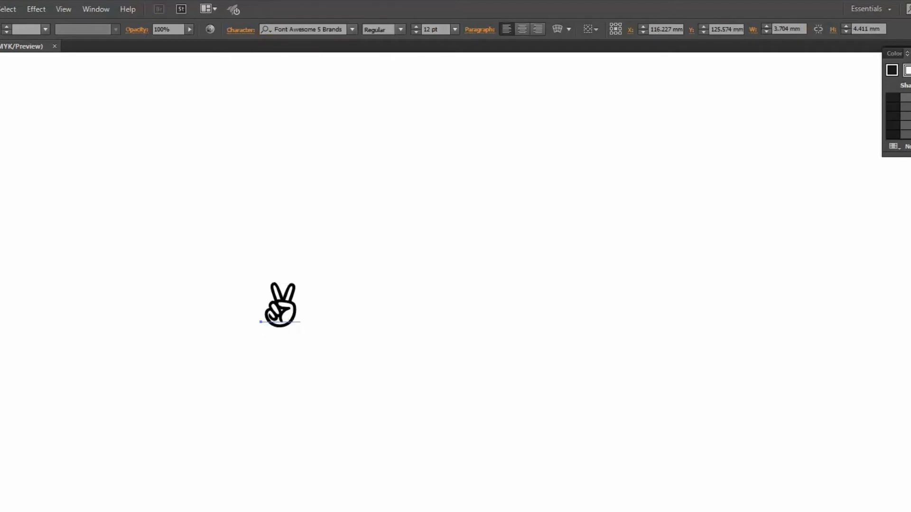
pyautogui.click(281, 311)
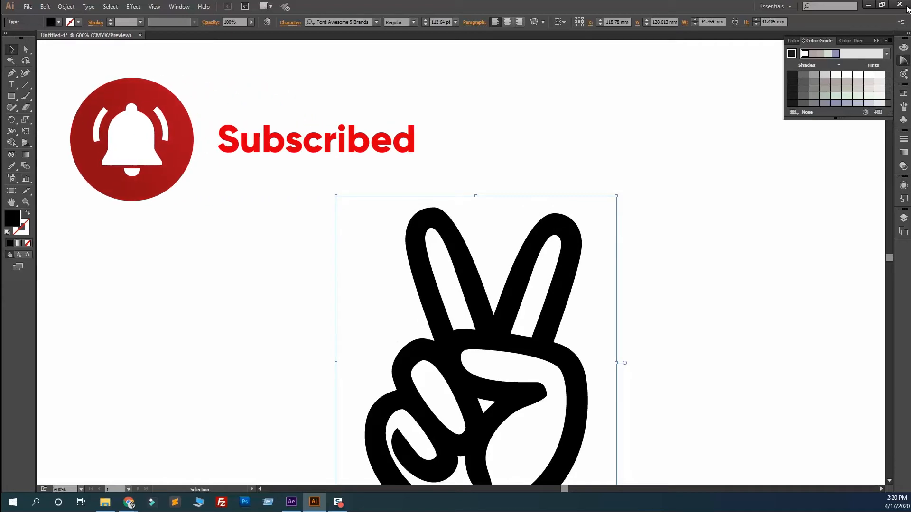
# Step: In After Effects, confirm a 1920×1080, 60 fps composition renamed 'Font Awesome'
pyautogui.click(128, 502)
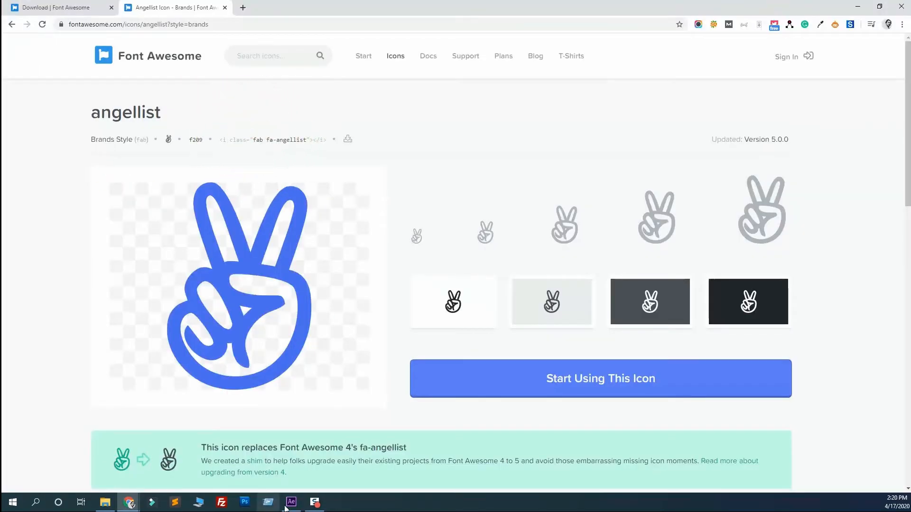
pyautogui.click(292, 502)
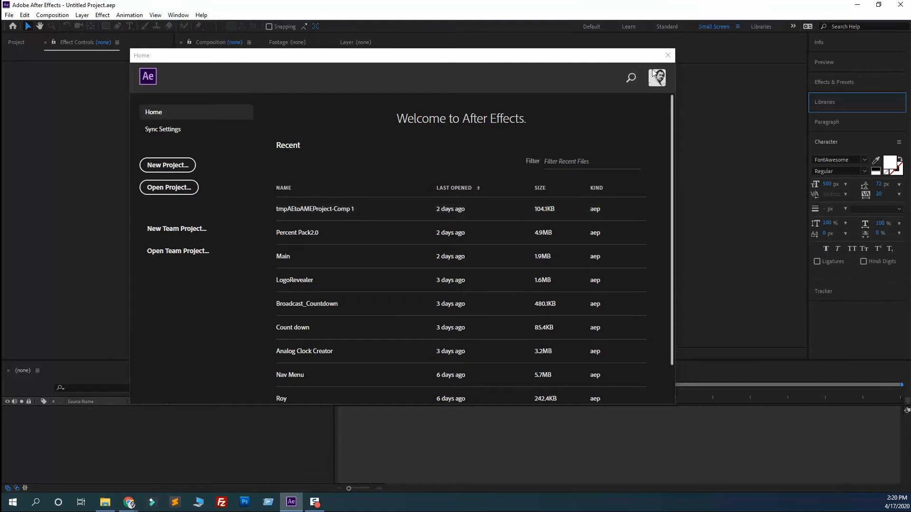
pyautogui.click(667, 55)
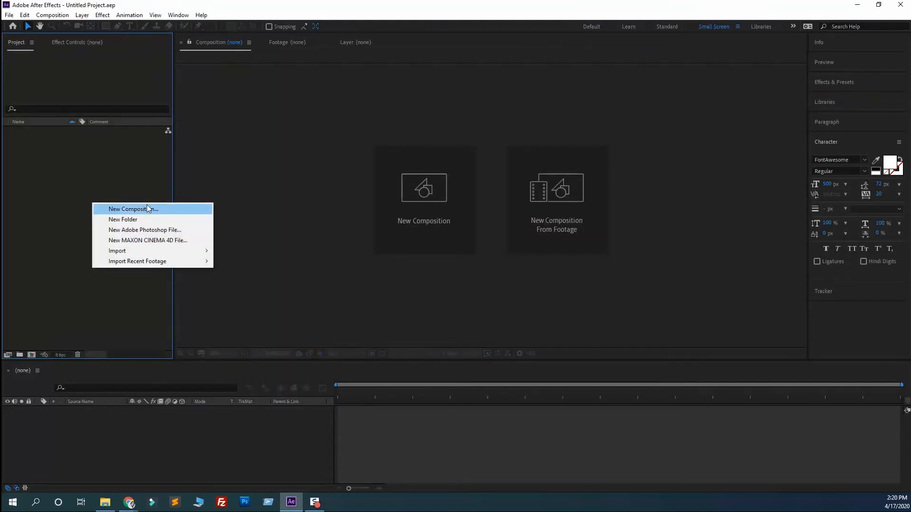
pyautogui.click(133, 209)
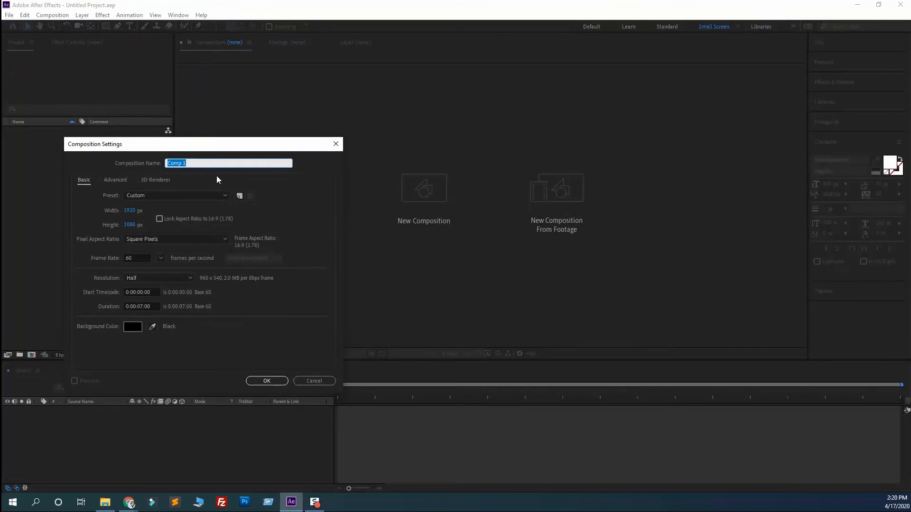
pyautogui.write('Font Awe')
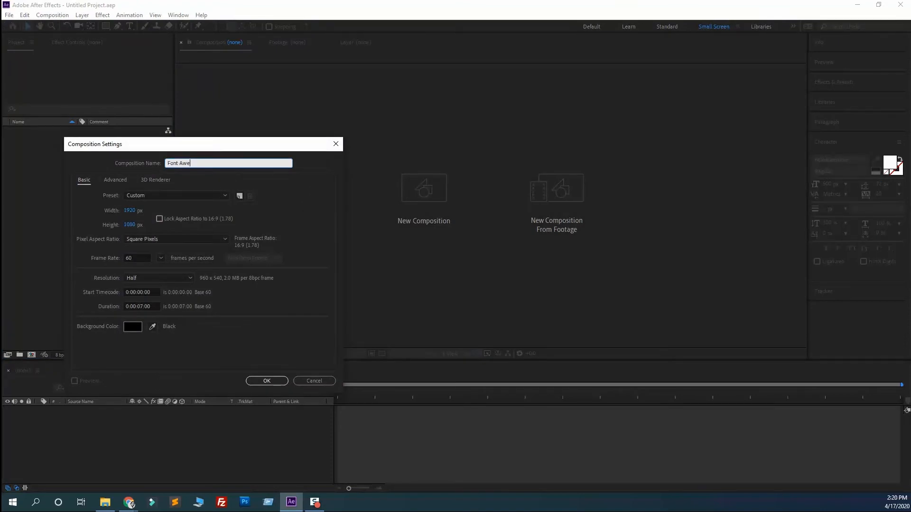
pyautogui.write('some')
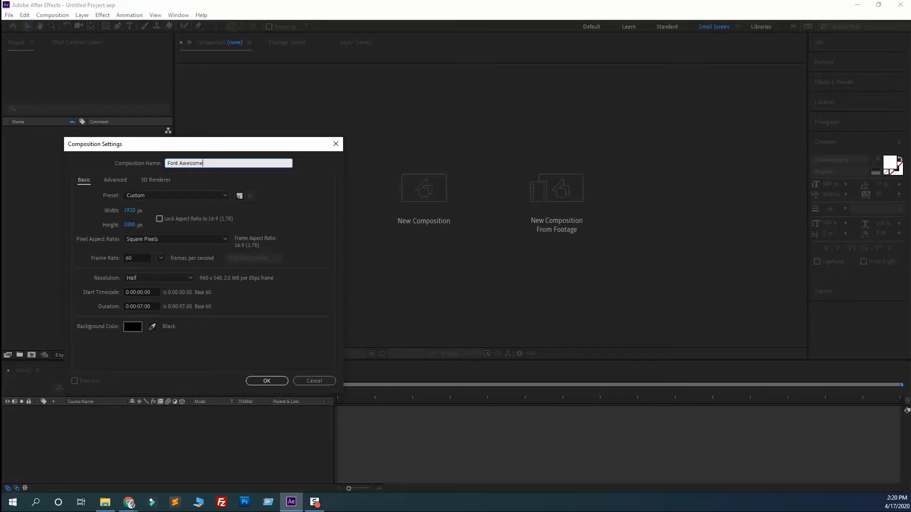
pyautogui.click(267, 381)
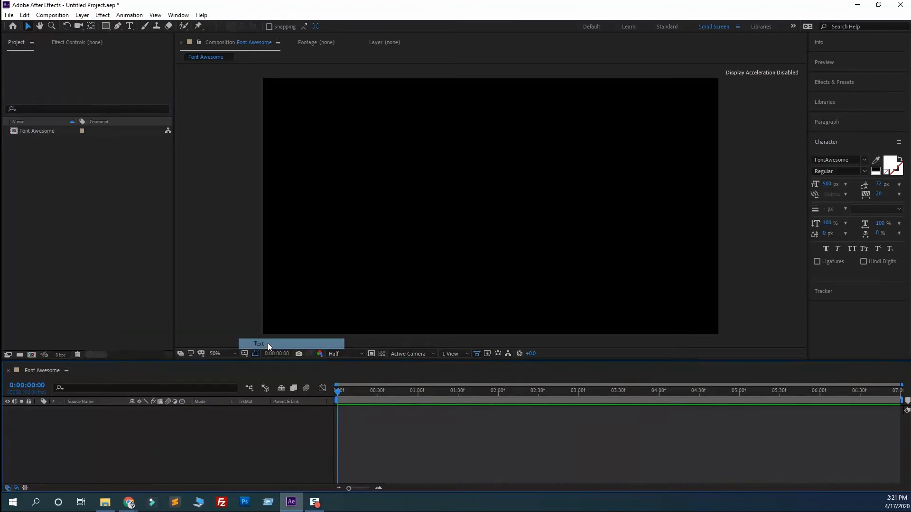
# Step: Paste the angellist glyph into a text layer and set it in FontAwesome
pyautogui.click(540, 225)
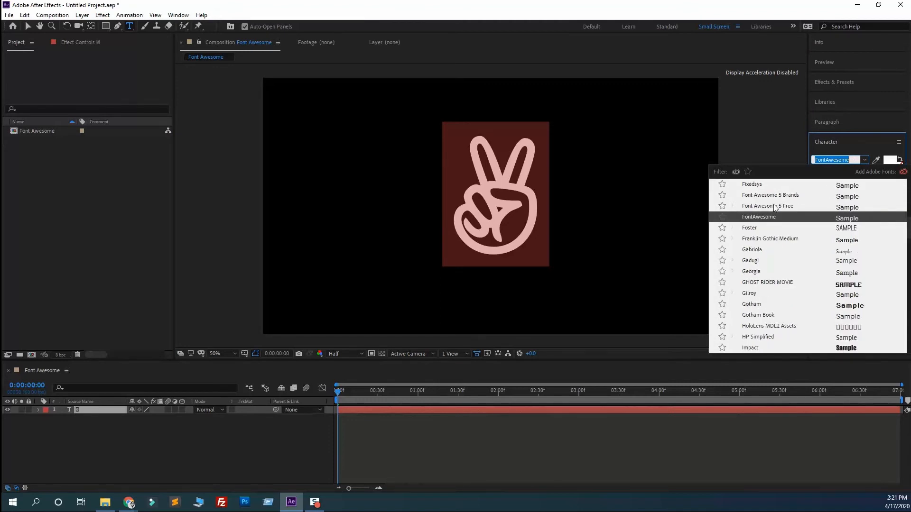
pyautogui.click(758, 217)
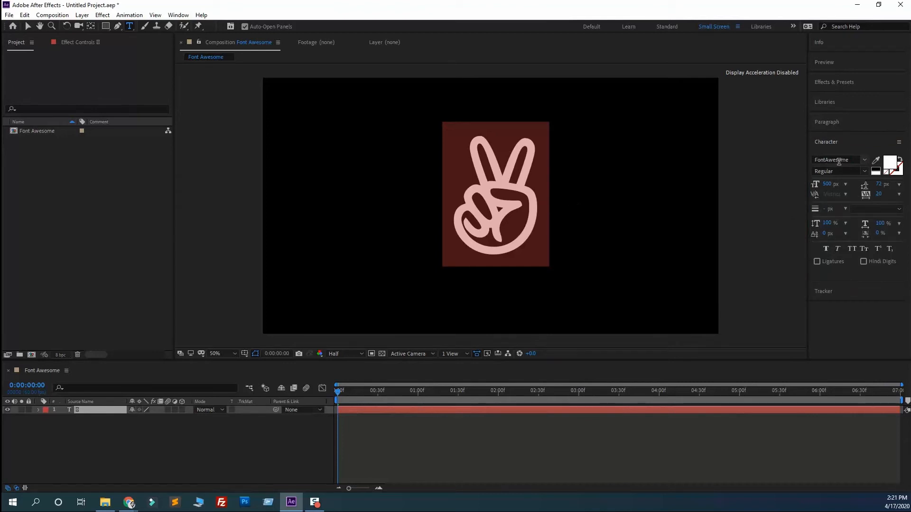
pyautogui.click(864, 159)
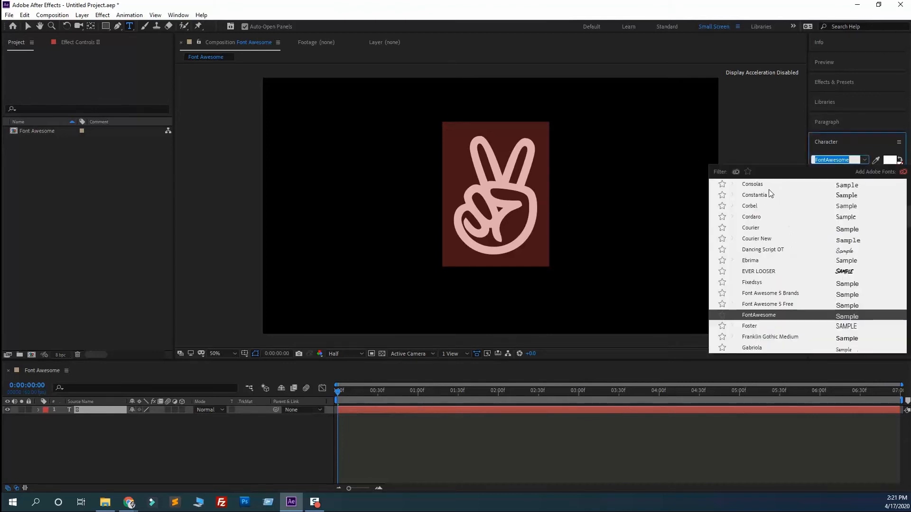
pyautogui.click(759, 315)
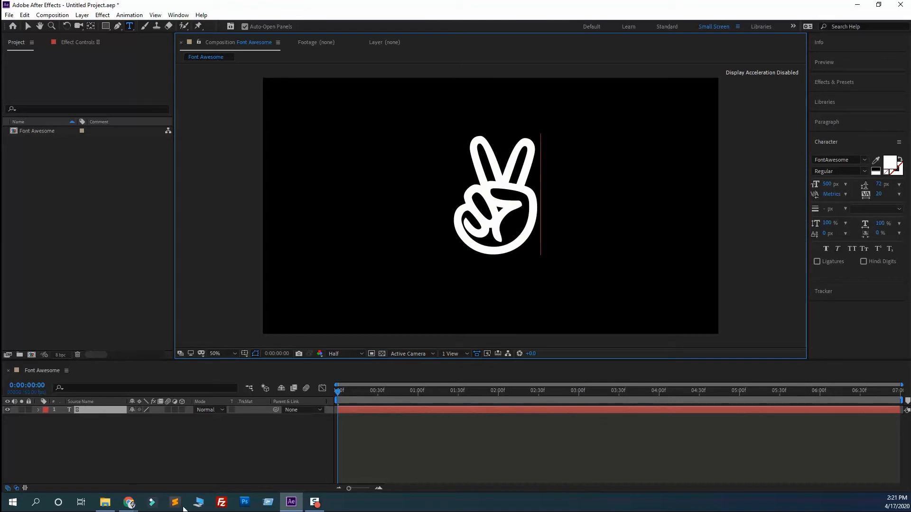
pyautogui.moveTo(111, 481)
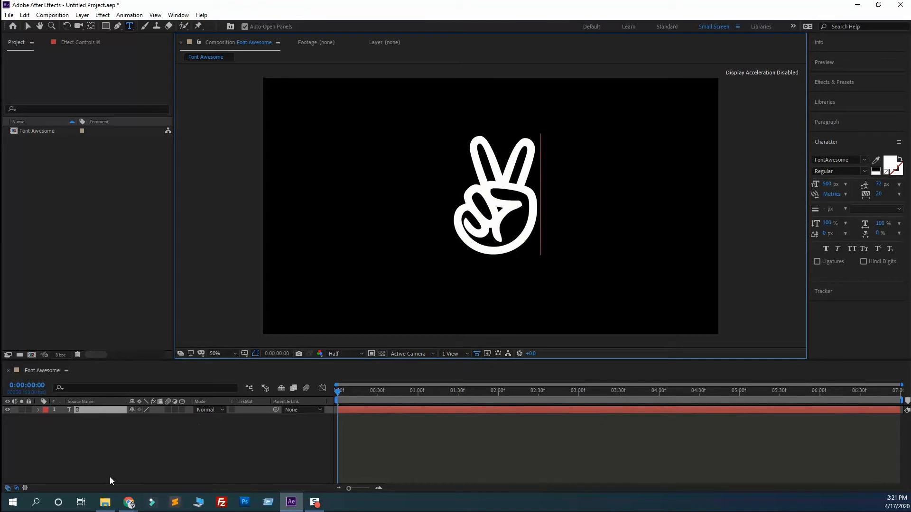
pyautogui.click(104, 502)
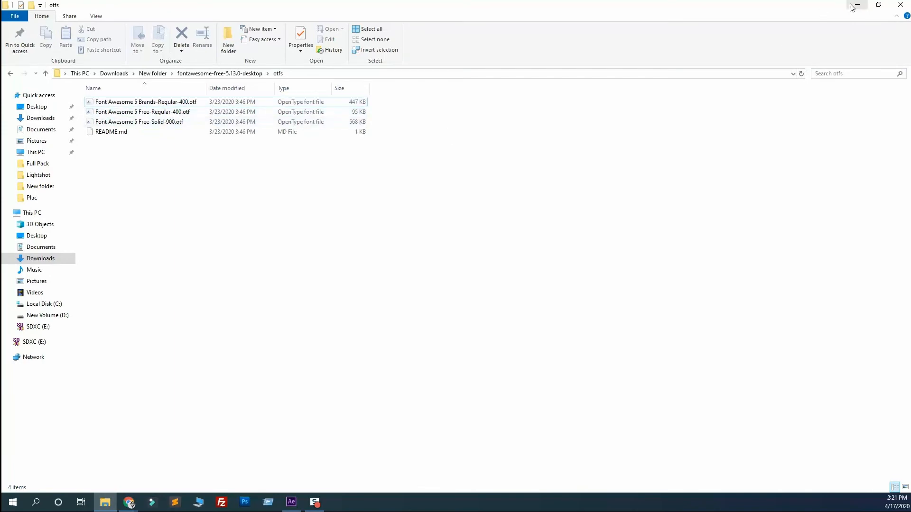
pyautogui.click(292, 502)
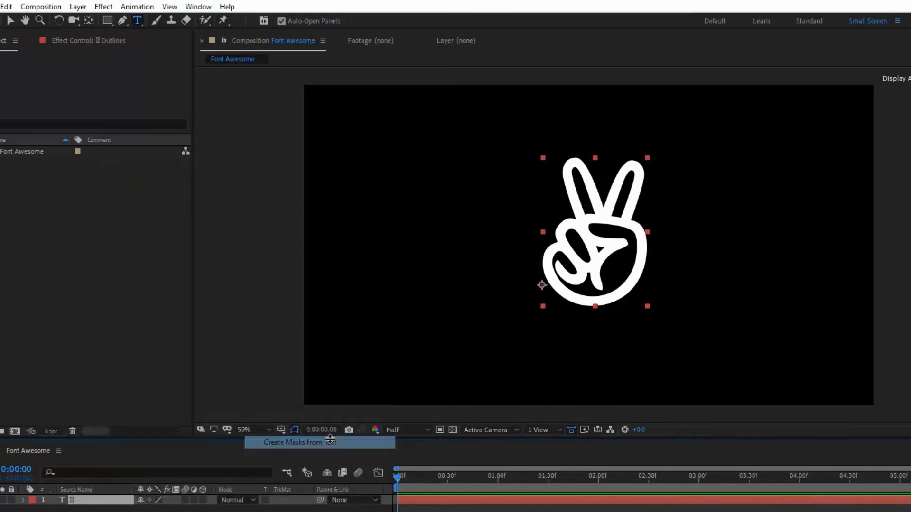
# Step: Create masks from the glyph text and open the Effect menu for Stroke
pyautogui.click(319, 443)
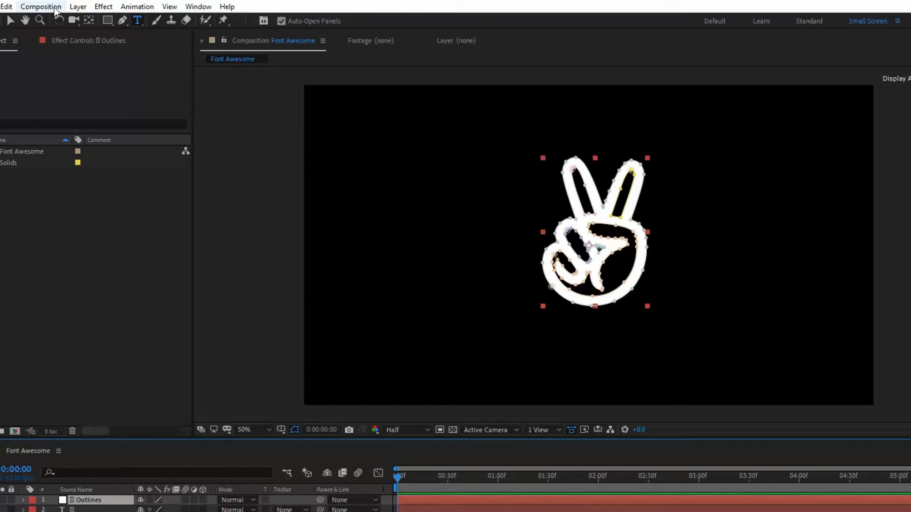
pyautogui.click(103, 6)
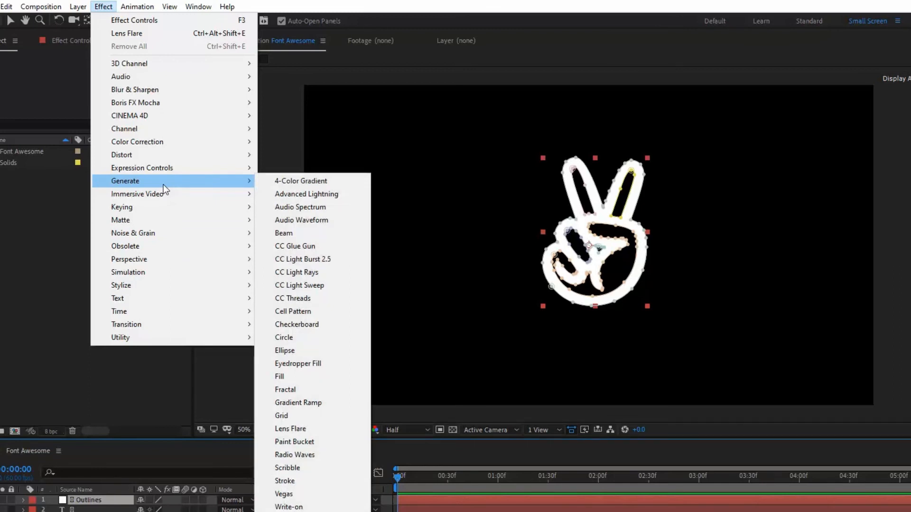
pyautogui.moveTo(157, 194)
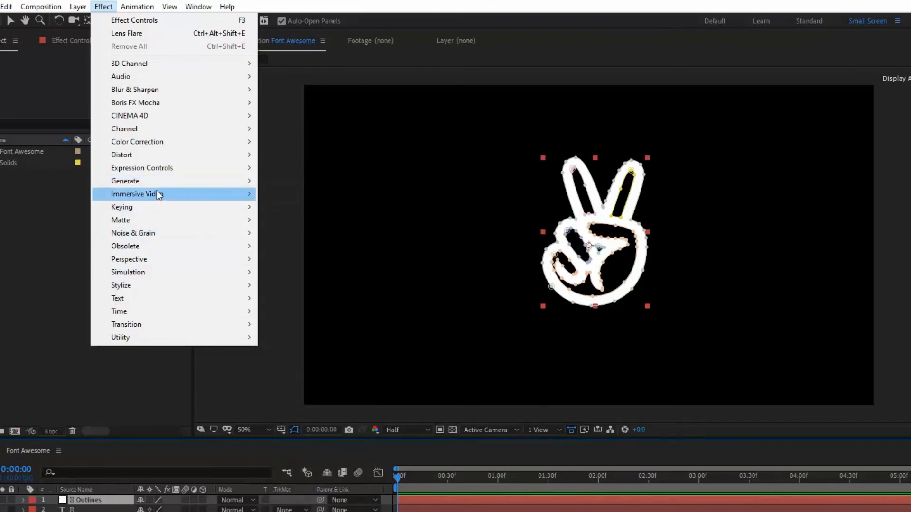
pyautogui.moveTo(125, 180)
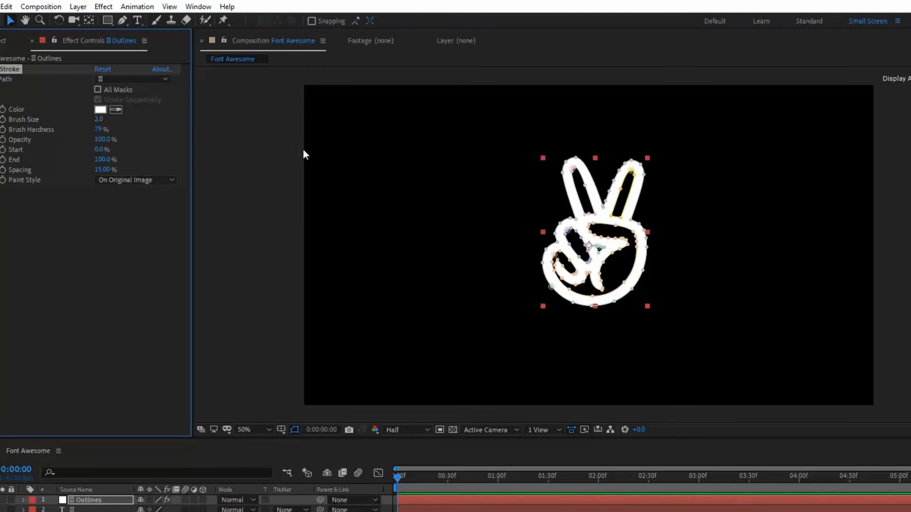
# Step: Give the Stroke a brush size of 5, On Transparent paint style, and All Masks ticked
pyautogui.click(98, 119)
pyautogui.write('5')
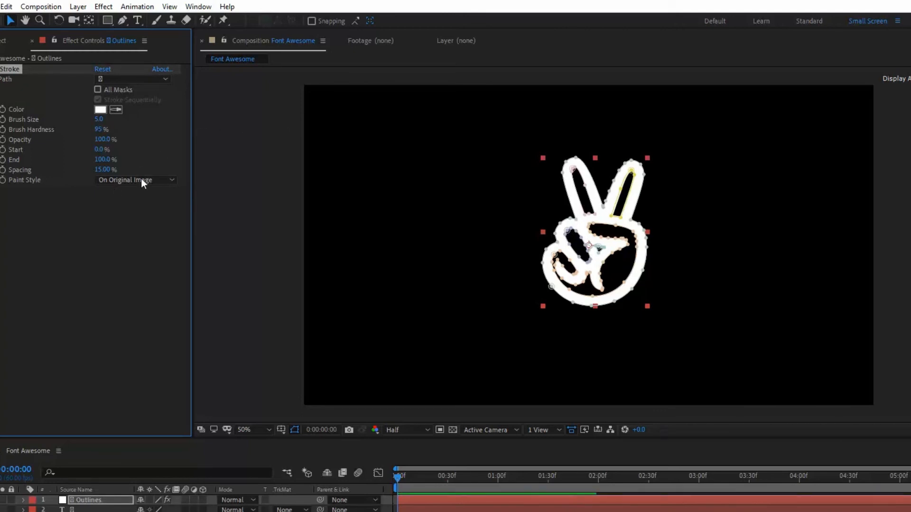
pyautogui.click(136, 180)
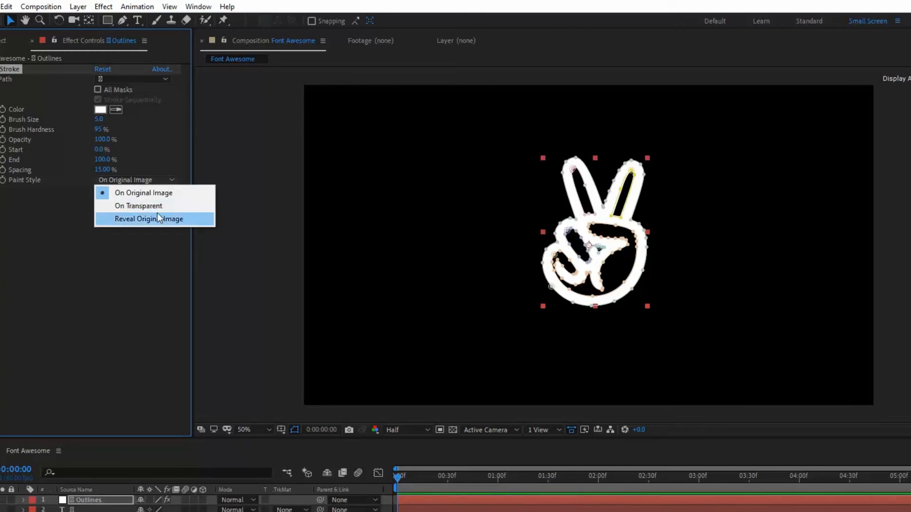
pyautogui.click(138, 206)
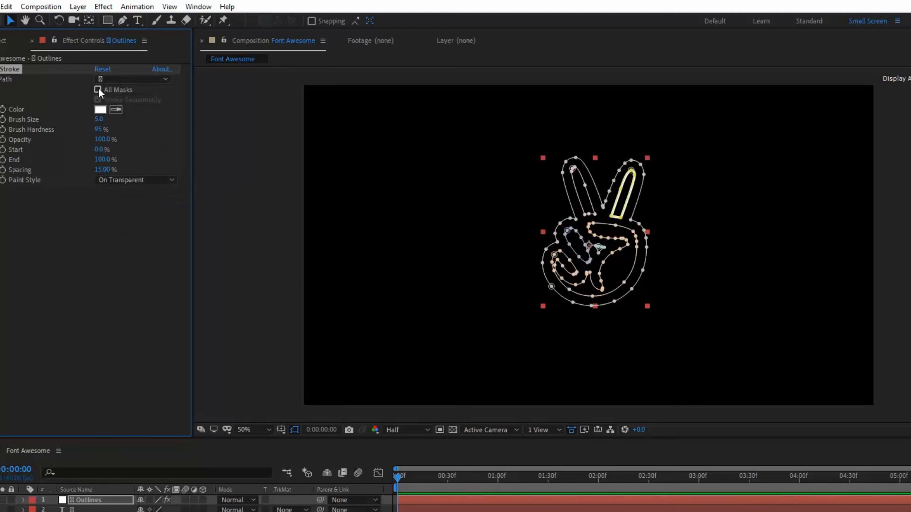
pyautogui.click(97, 90)
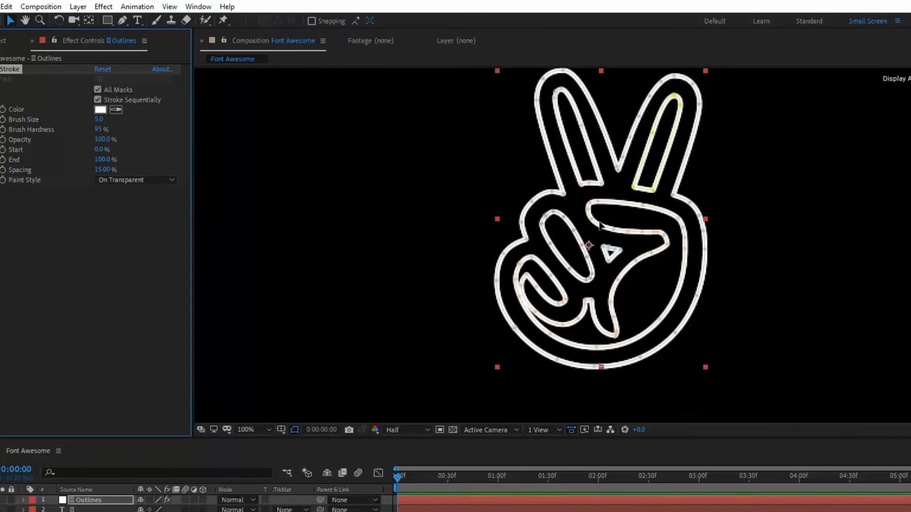
# Step: Keyframe the Stroke End value and untick Stroke Sequentially so outlines draw simultaneously
pyautogui.click(253, 430)
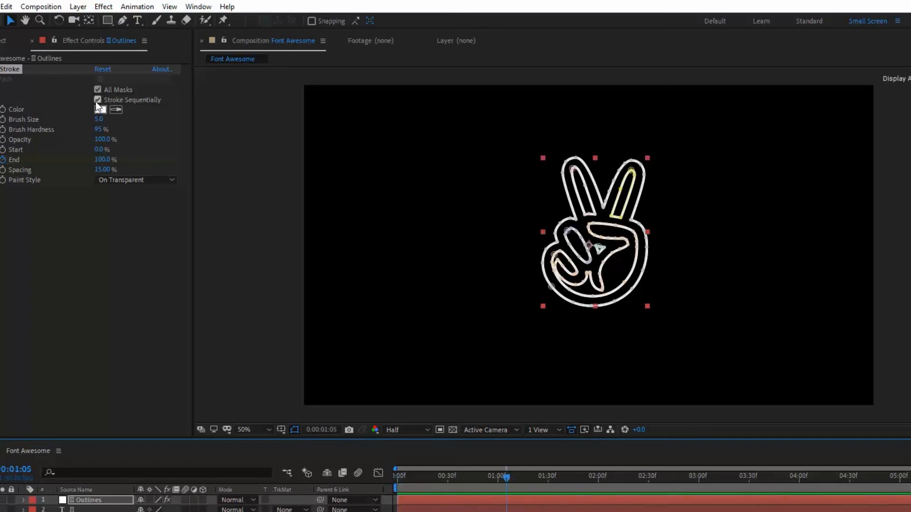
pyautogui.click(98, 100)
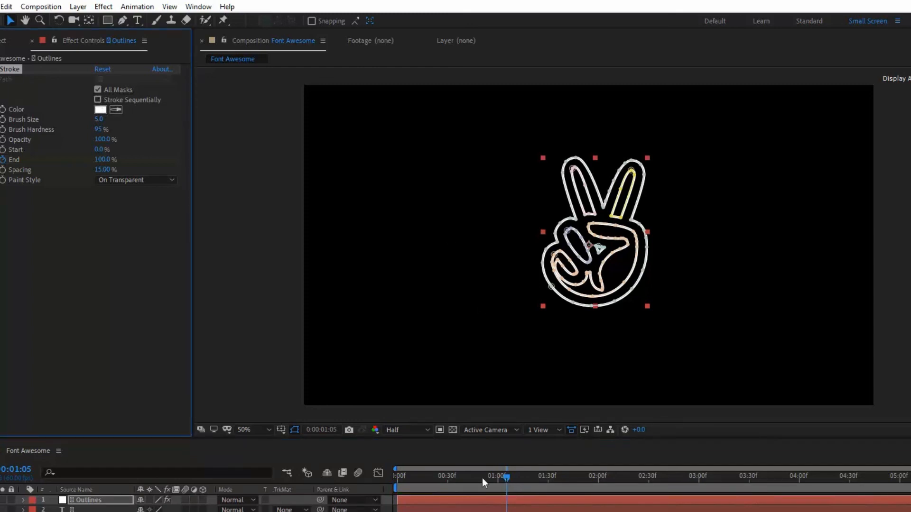